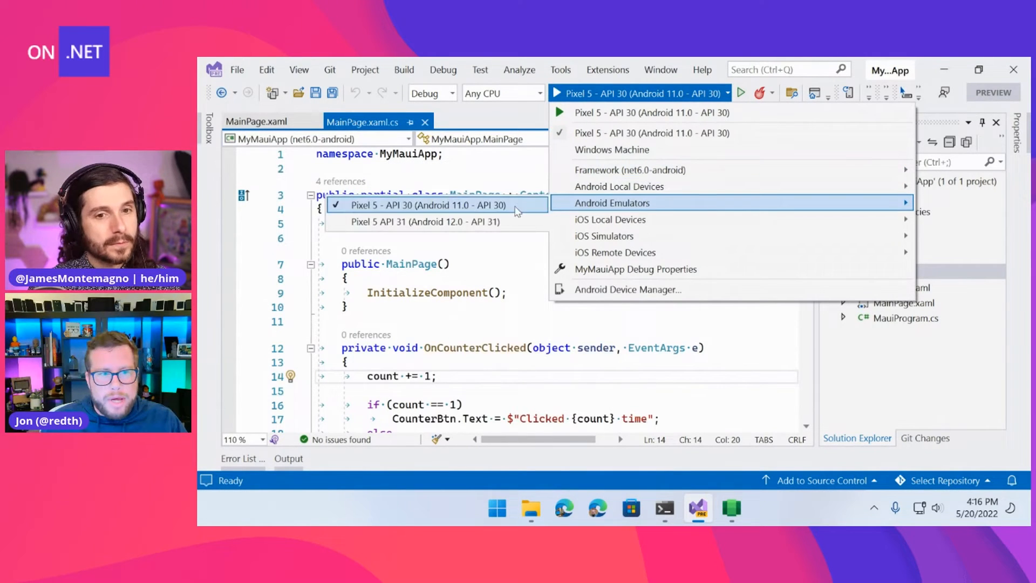
pyautogui.moveTo(687, 186)
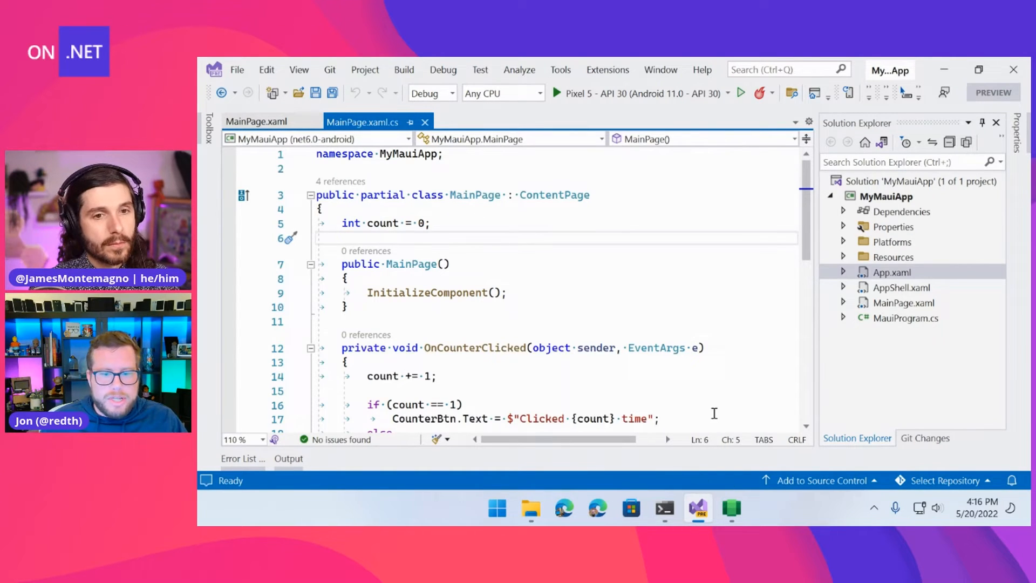
pyautogui.moveTo(737, 406)
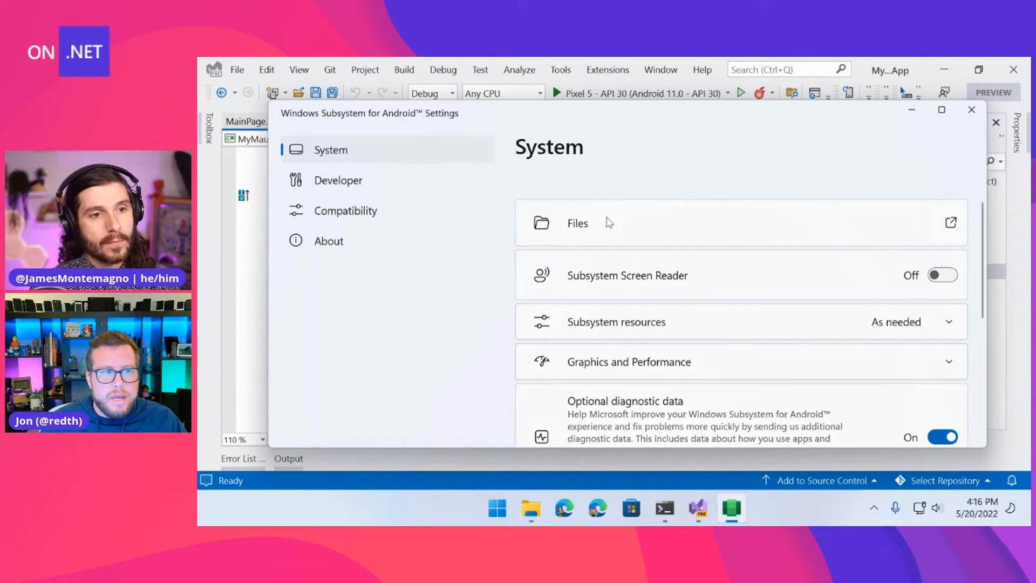
# - Check the Developer page in WSA Settings, then return to System settings
pyautogui.click(337, 180)
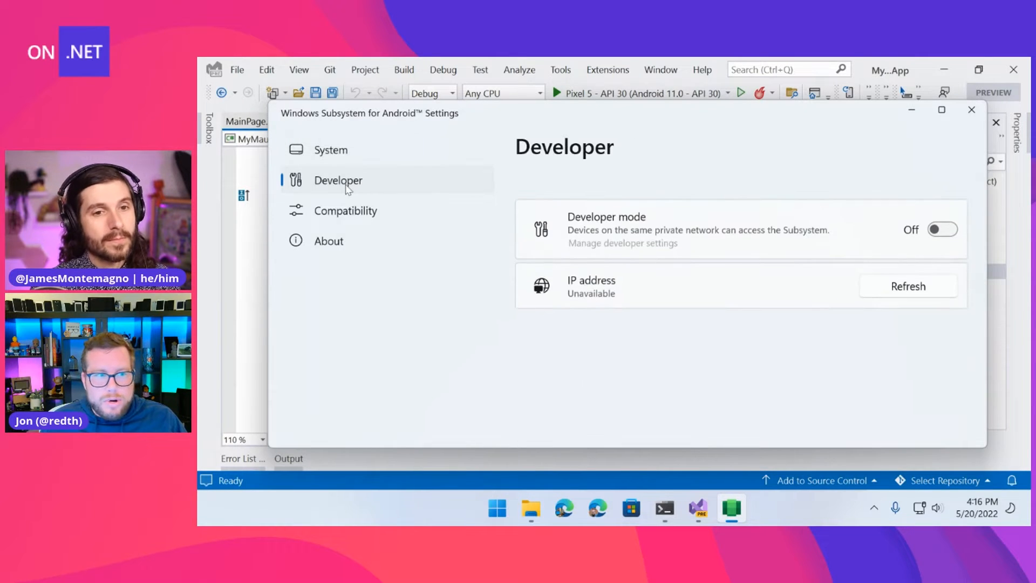
pyautogui.moveTo(371, 193)
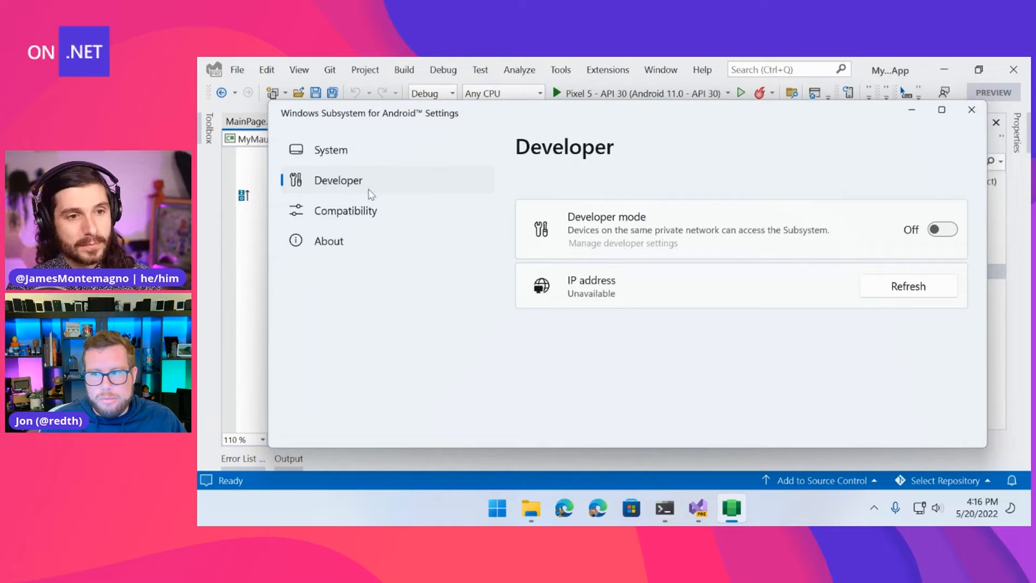
pyautogui.click(941, 229)
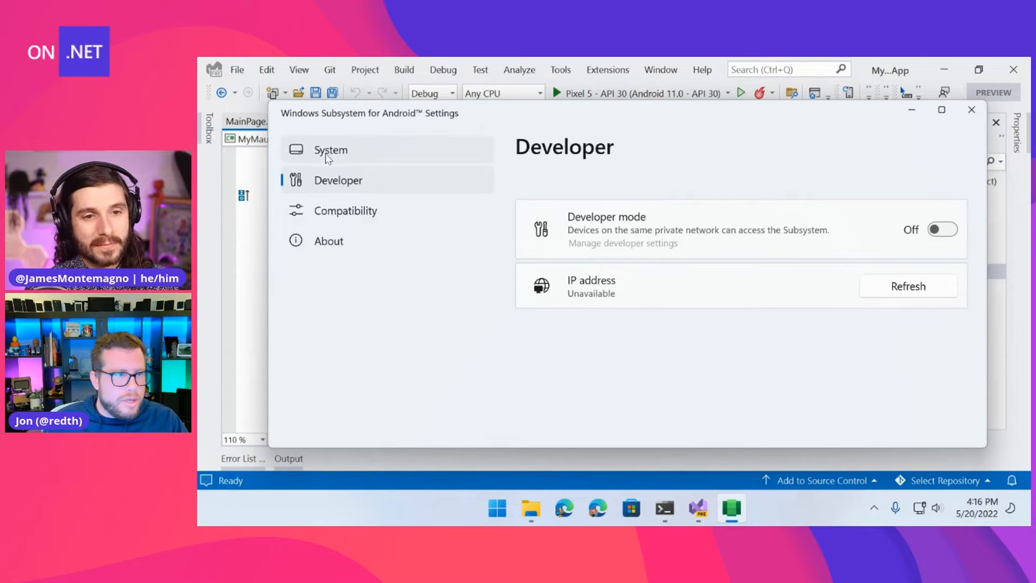
pyautogui.click(330, 150)
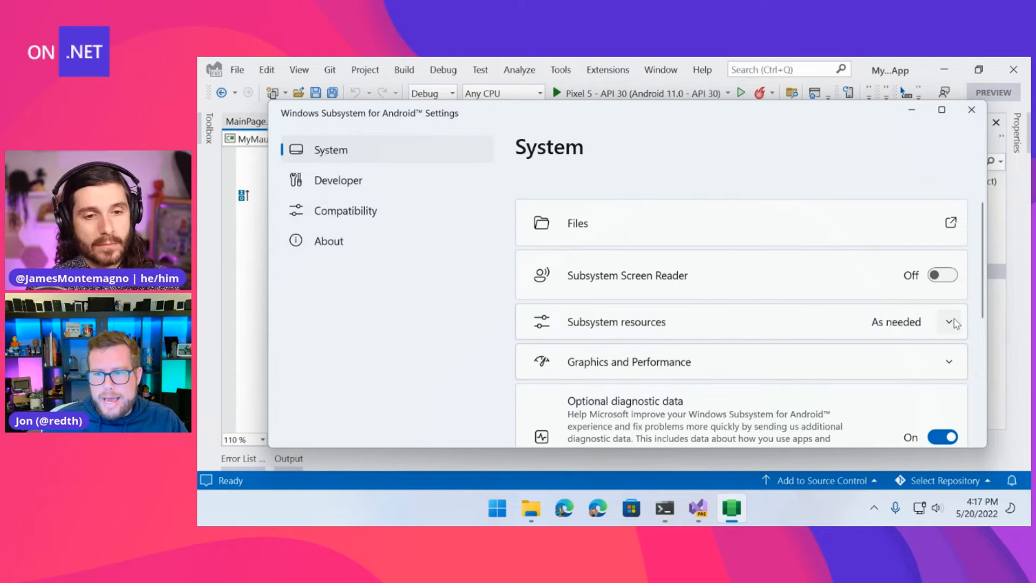
pyautogui.click(951, 322)
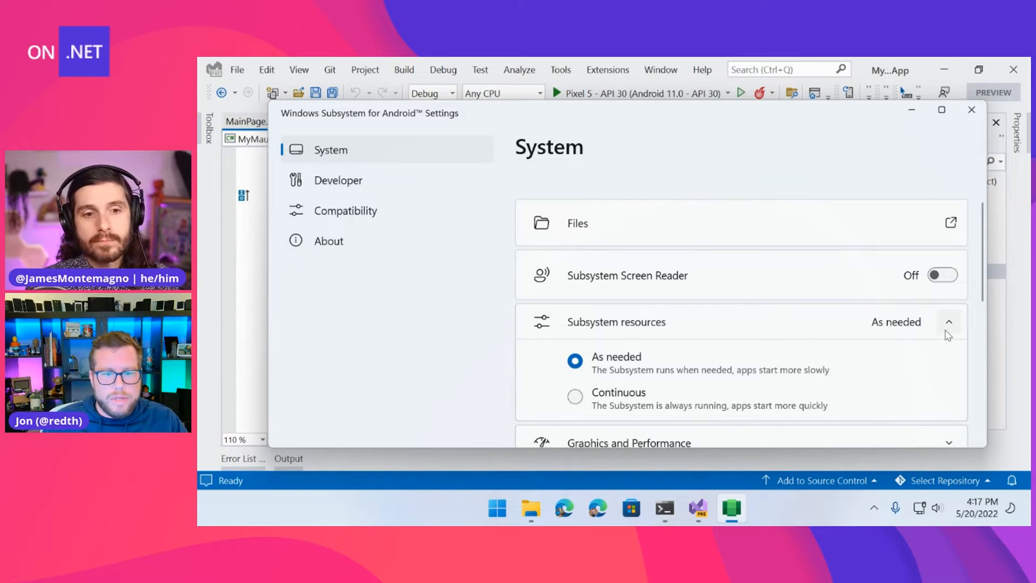
pyautogui.click(948, 322)
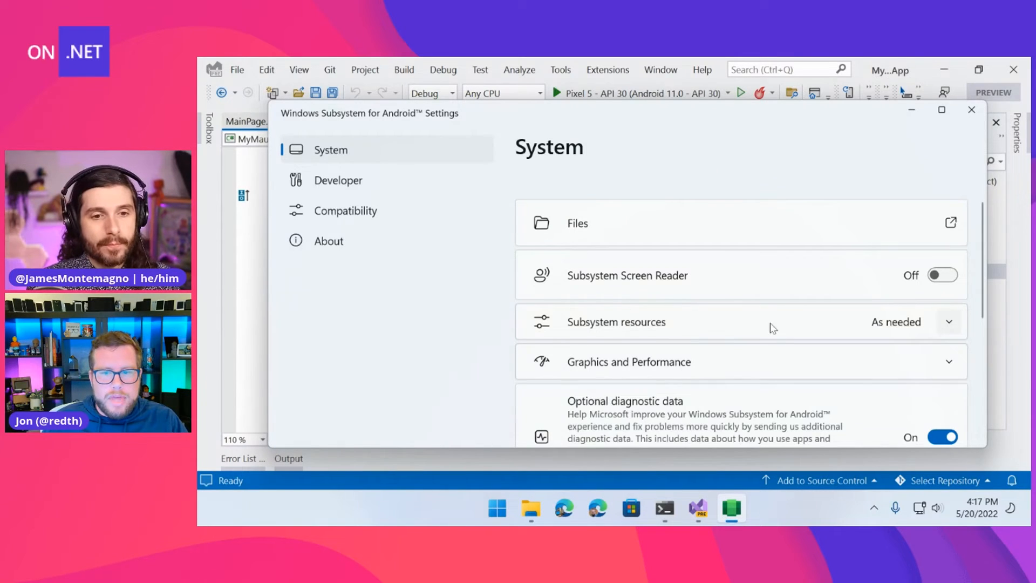
pyautogui.moveTo(692, 118)
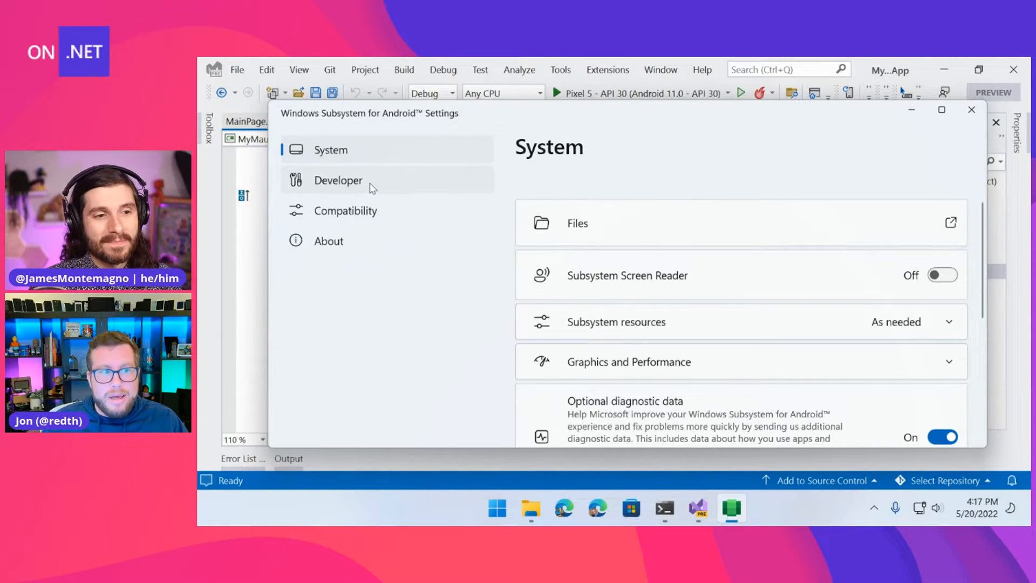
# - Recheck WSA's Developer and About pages, then bring the terminal forward
pyautogui.click(338, 180)
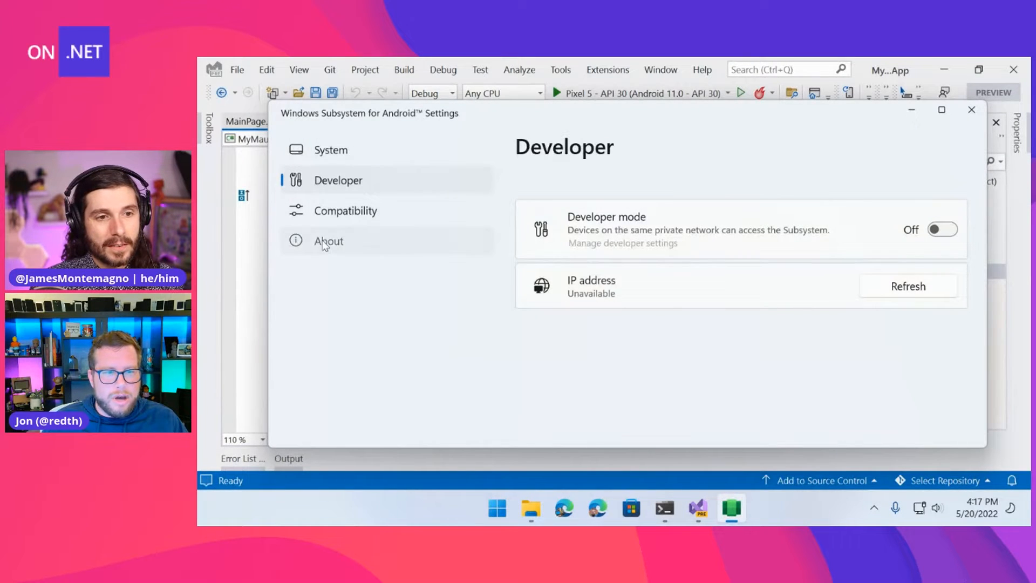
pyautogui.click(328, 241)
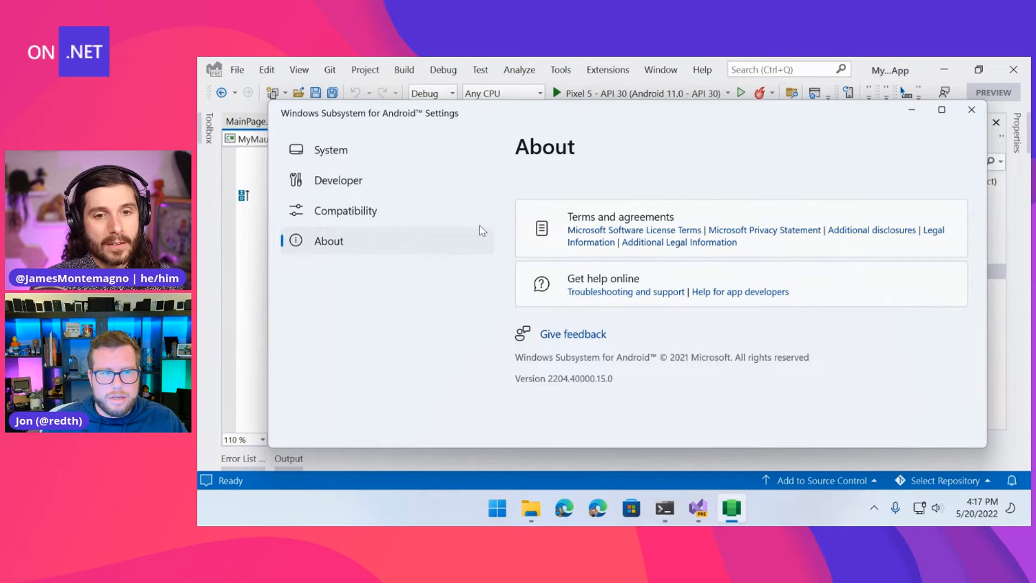
pyautogui.click(338, 179)
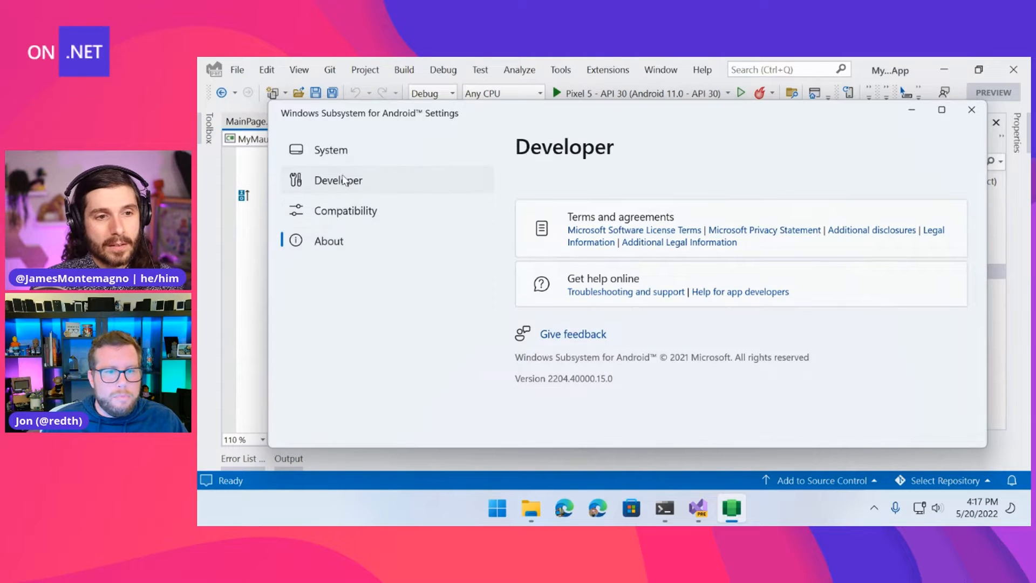
pyautogui.click(337, 180)
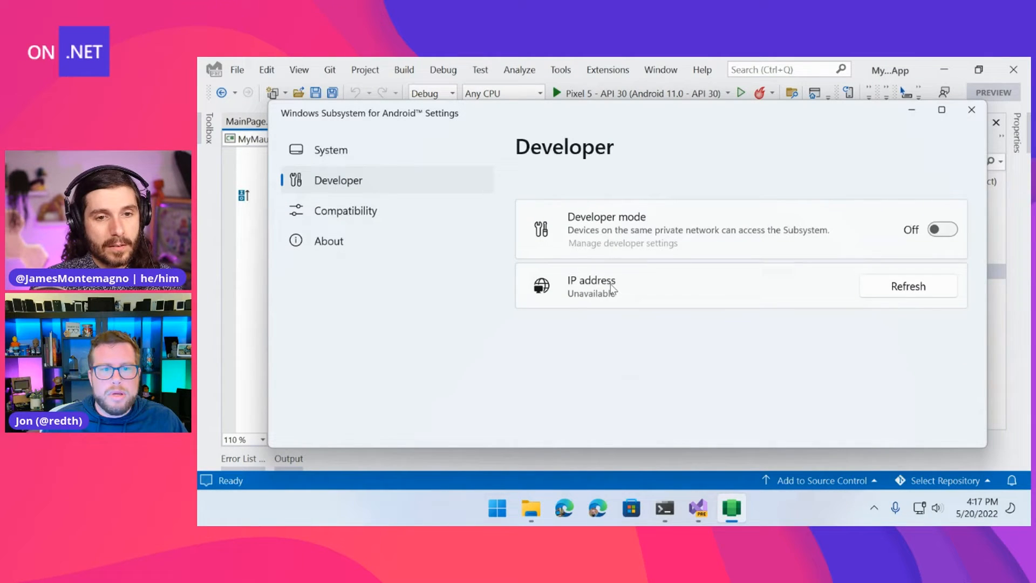
pyautogui.moveTo(572, 301)
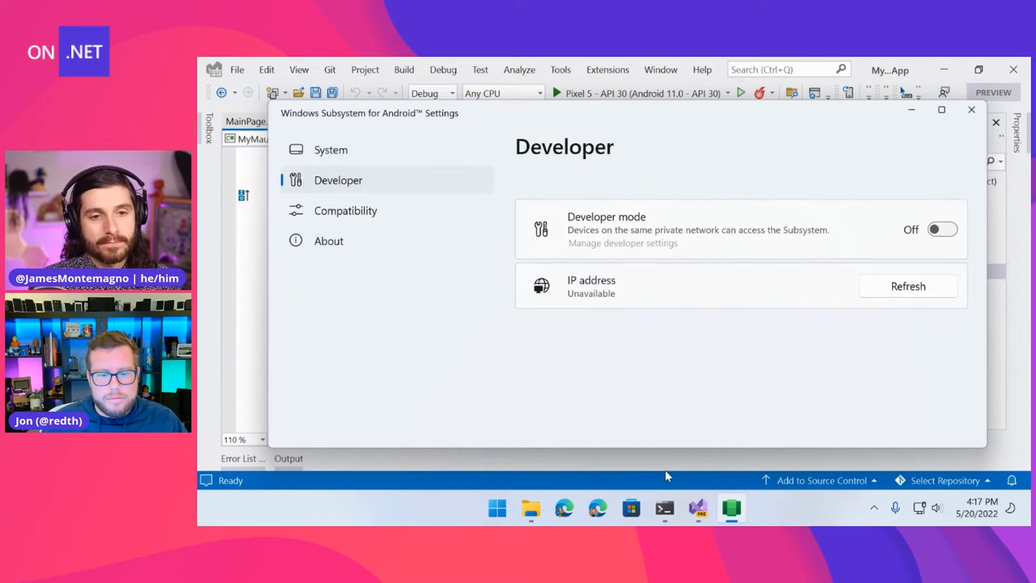
pyautogui.click(664, 508)
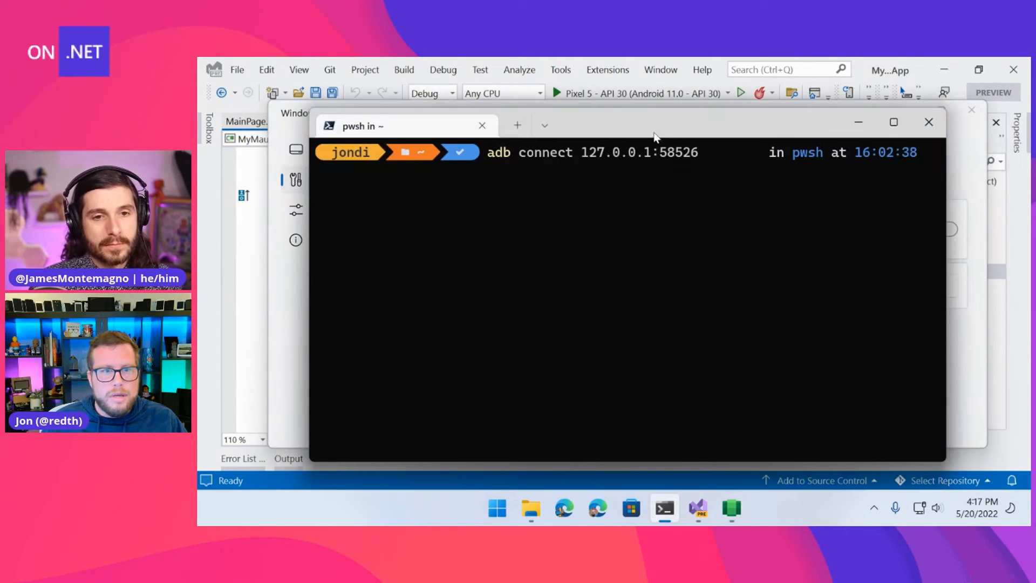
# - Highlight the 'adb' and 'connect' parts of the adb connect 127.0.0.1:58526 command
pyautogui.doubleClick(618, 153)
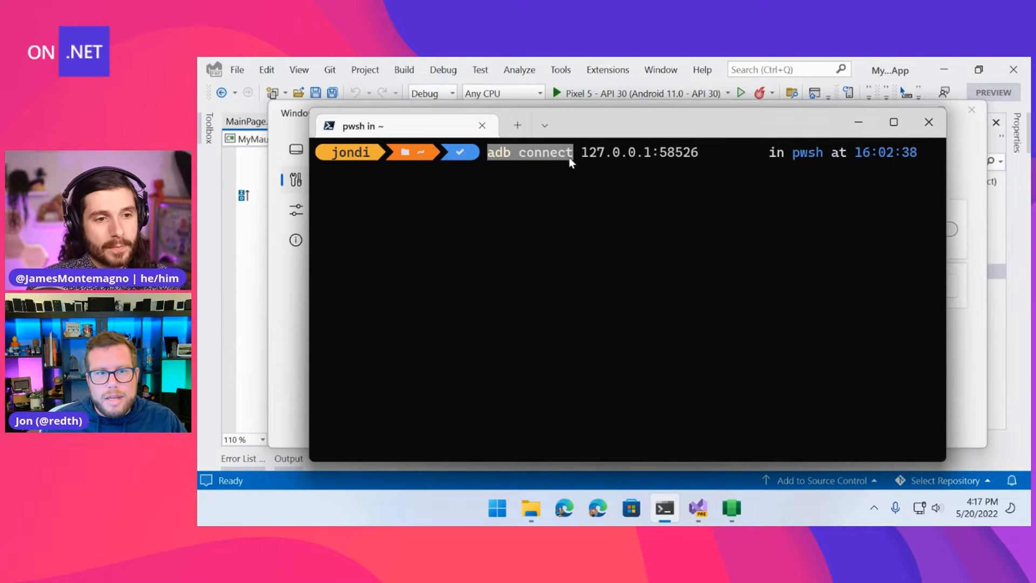
pyautogui.moveTo(525, 159)
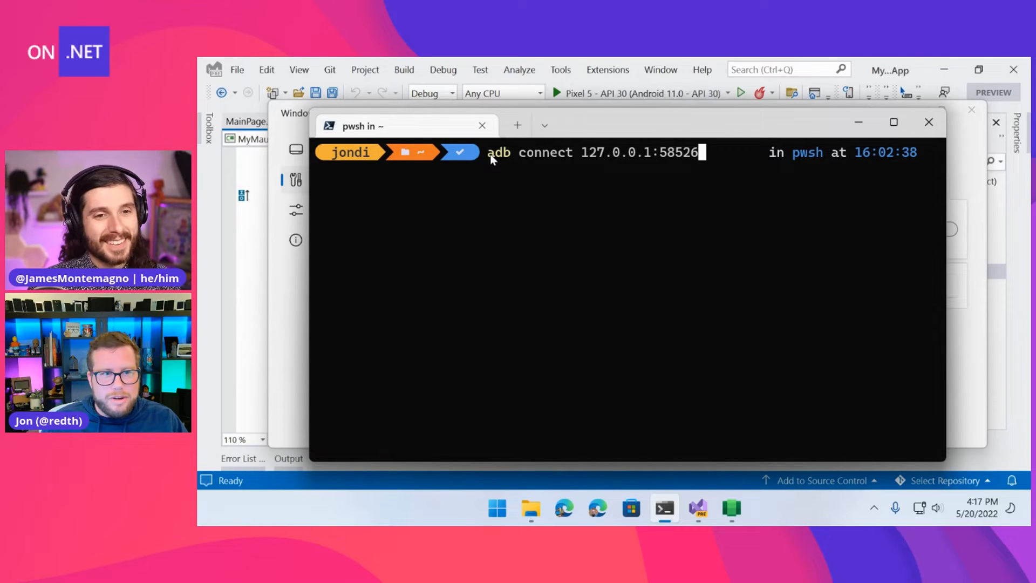
pyautogui.doubleClick(497, 153)
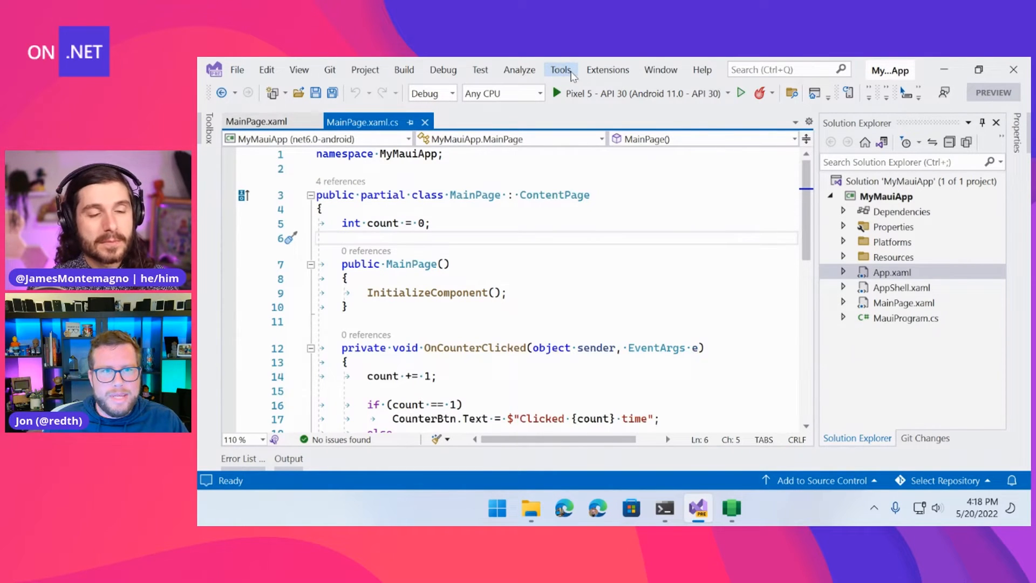
# - Open the Tools menu to reach Windows Subsystem for Android
pyautogui.click(560, 69)
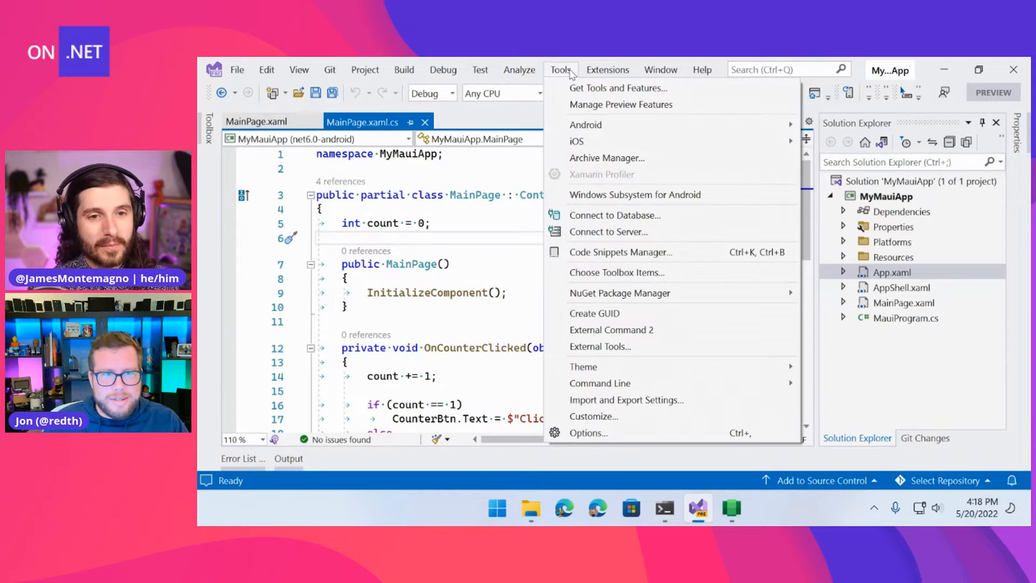
pyautogui.moveTo(757, 194)
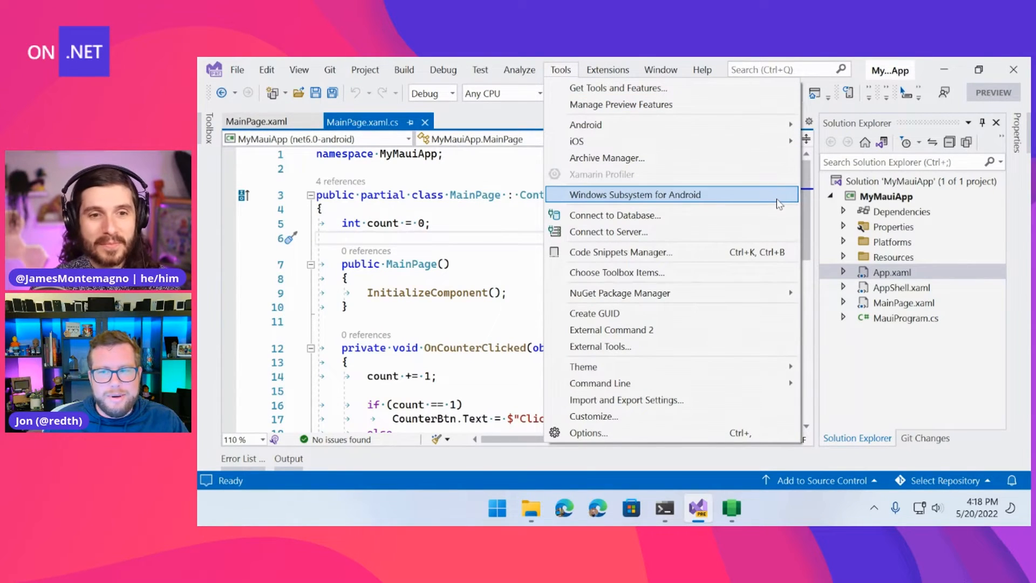
pyautogui.moveTo(747, 203)
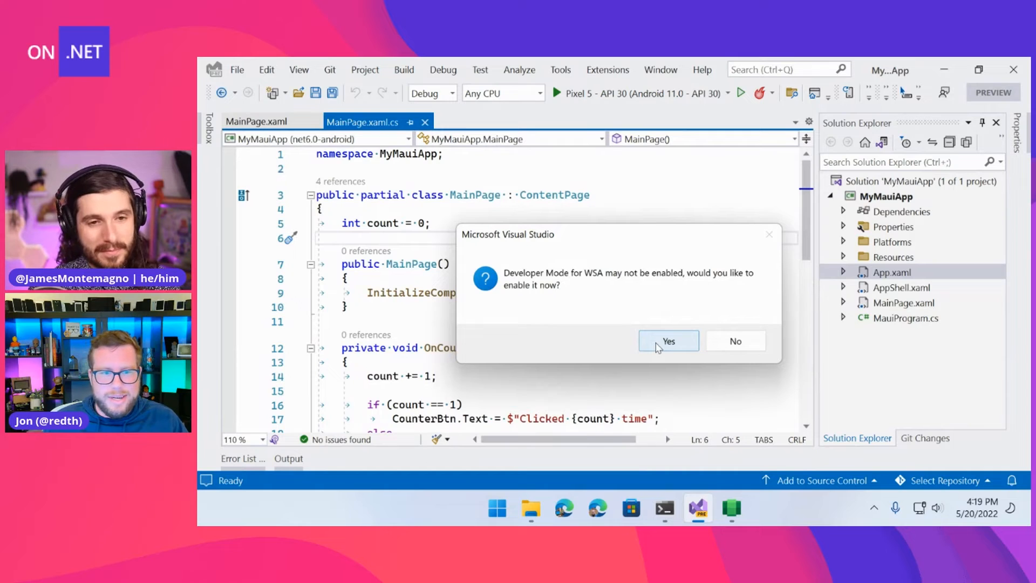
# - Enable Developer Mode for WSA and watch Background tasks until it connects
pyautogui.click(668, 341)
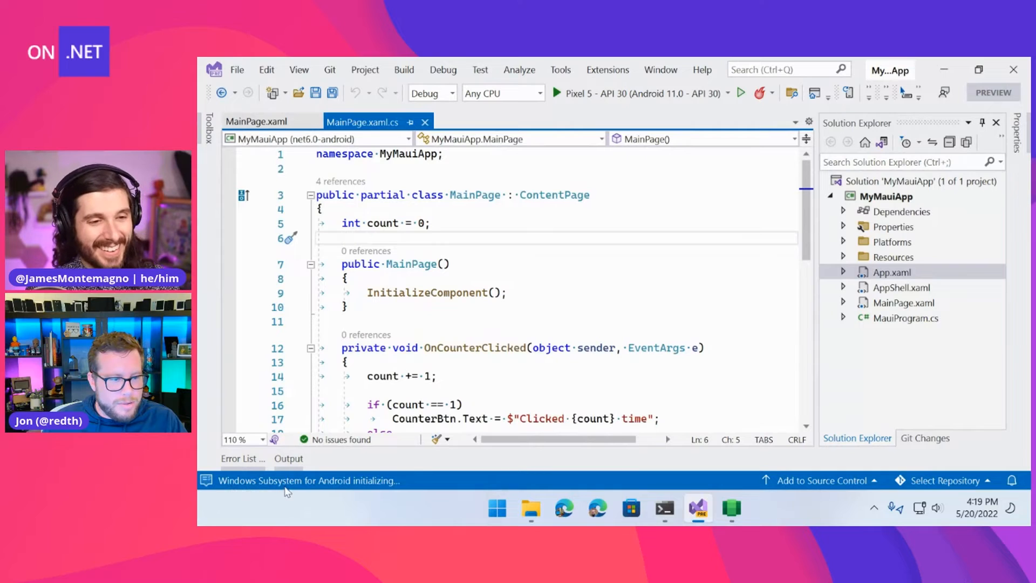
pyautogui.moveTo(206, 480)
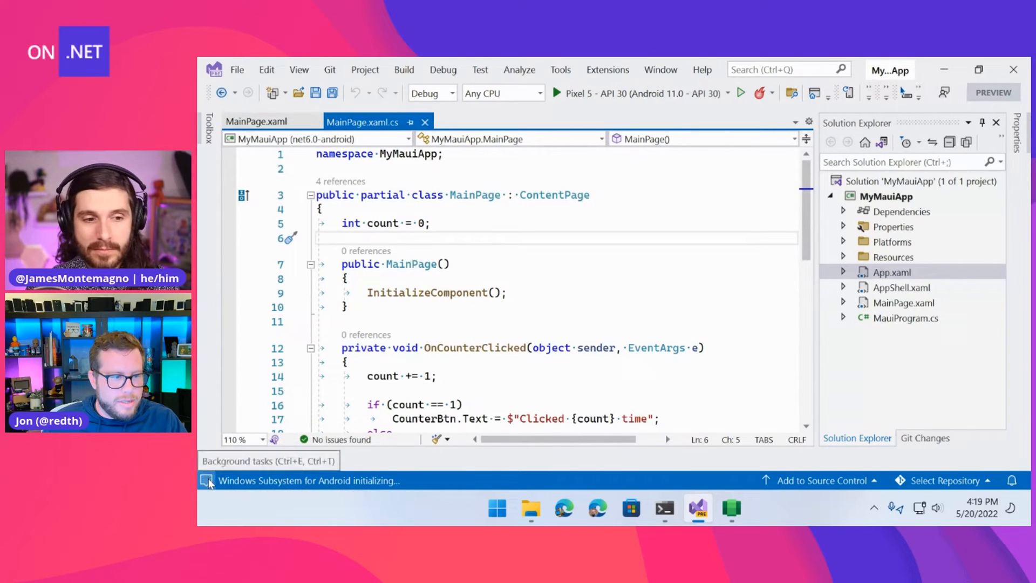
pyautogui.click(207, 480)
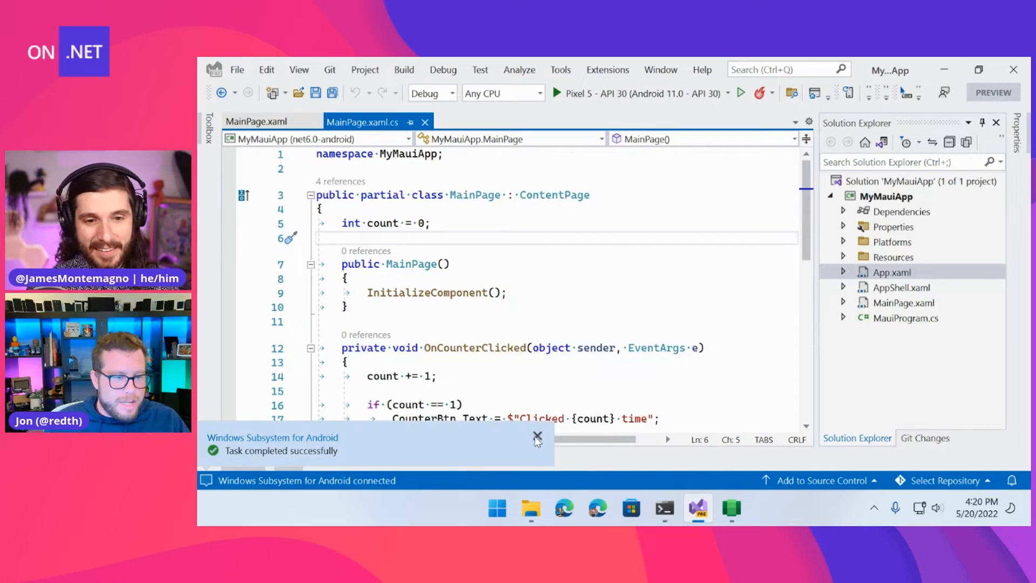
# - Dismiss the 'Task completed successfully' notice and open the device target dropdown
pyautogui.click(538, 436)
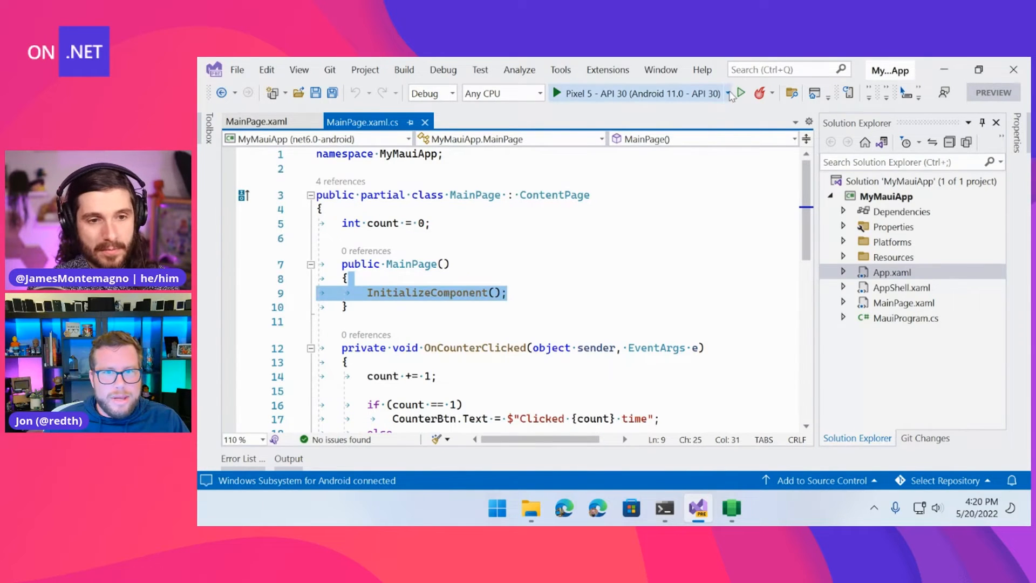
pyautogui.click(728, 92)
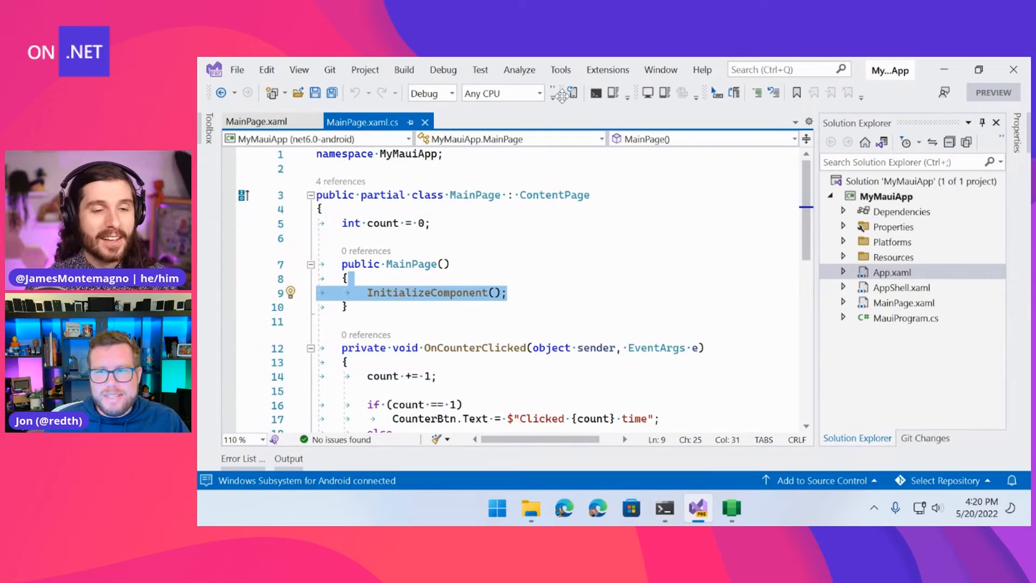
pyautogui.moveTo(553, 92)
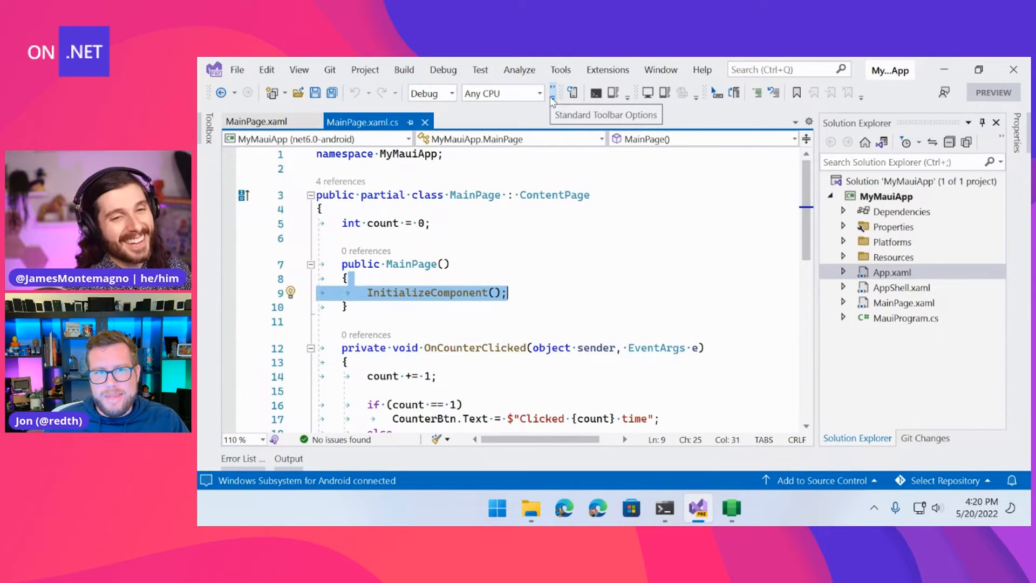
pyautogui.moveTo(553, 106)
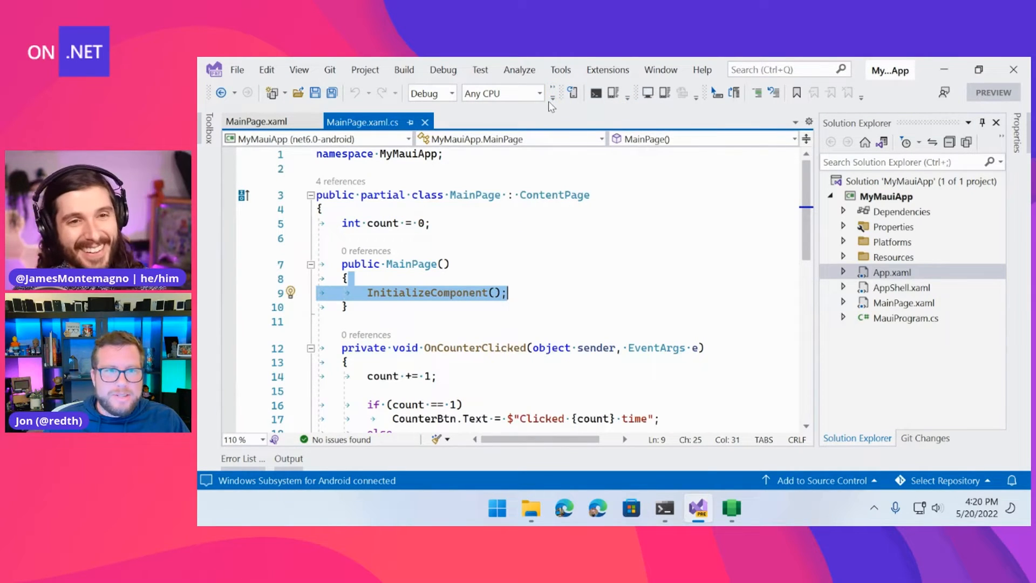
pyautogui.moveTo(552, 92)
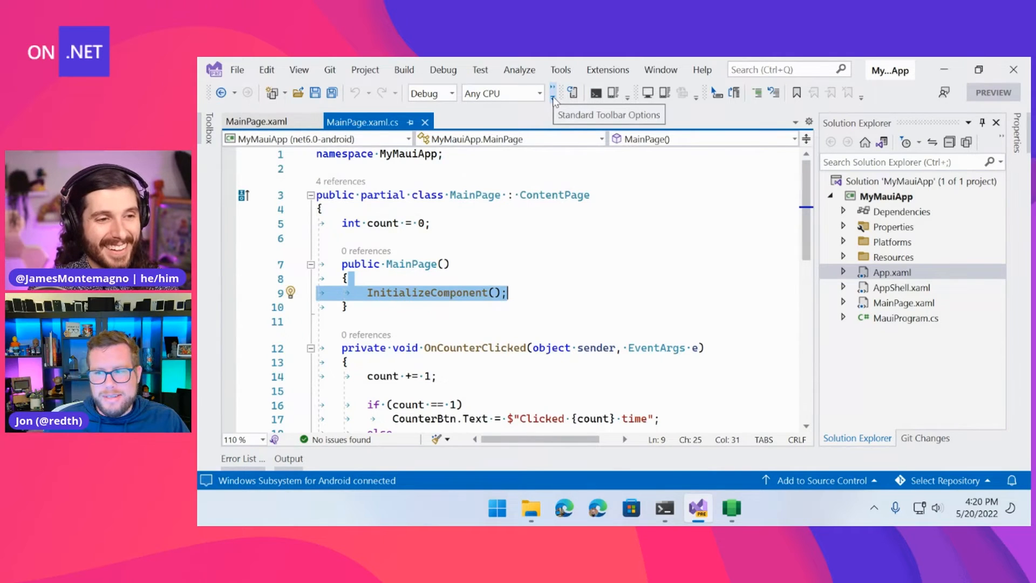
# - Run MyMauiApp on Microsoft Corporation Subsystem for Android (Android 12.1 - API 32)
pyautogui.click(551, 92)
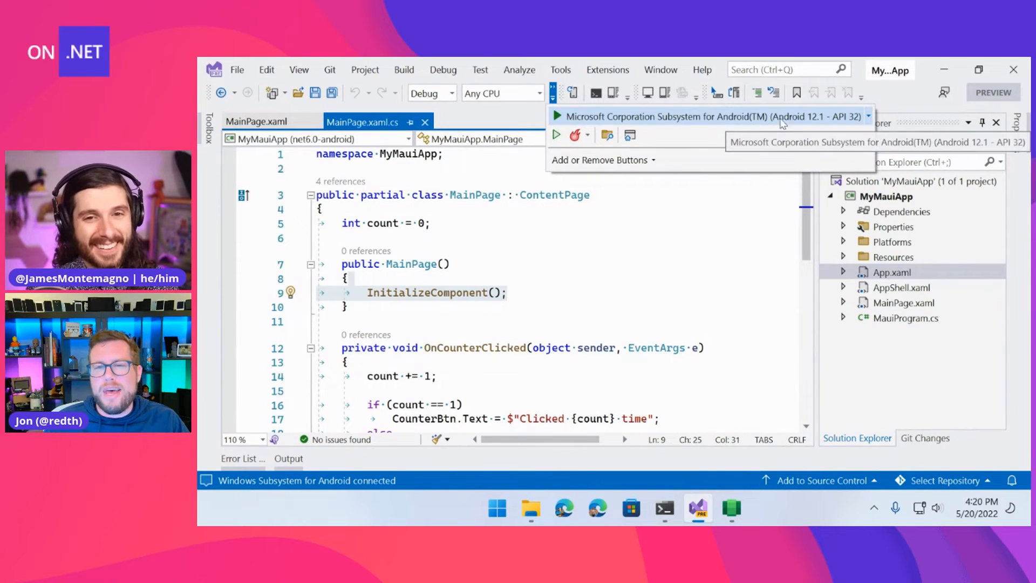
pyautogui.moveTo(615, 121)
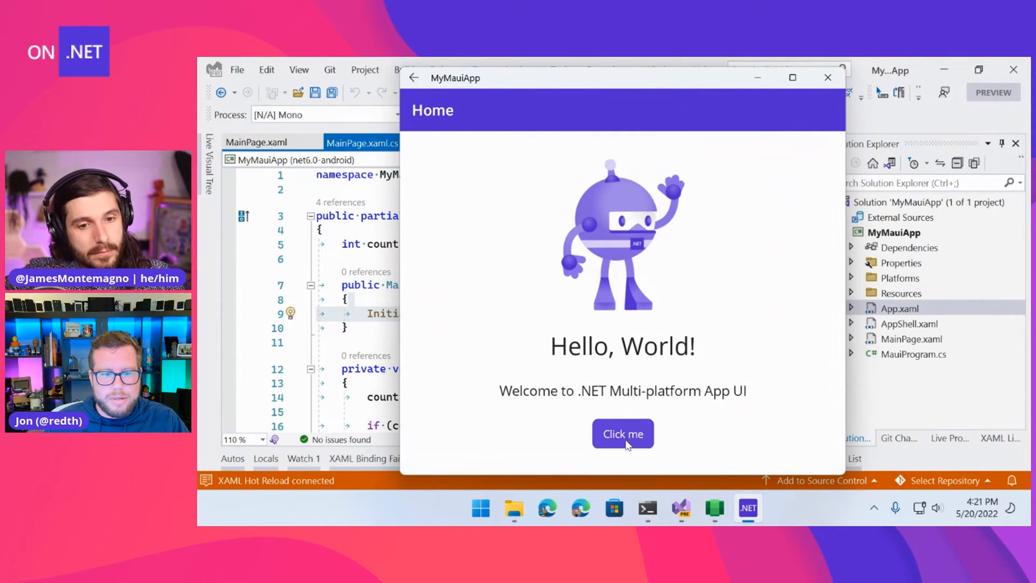
# - Click the app's 'Click me' button so it reads Clicked 1 time
pyautogui.click(621, 433)
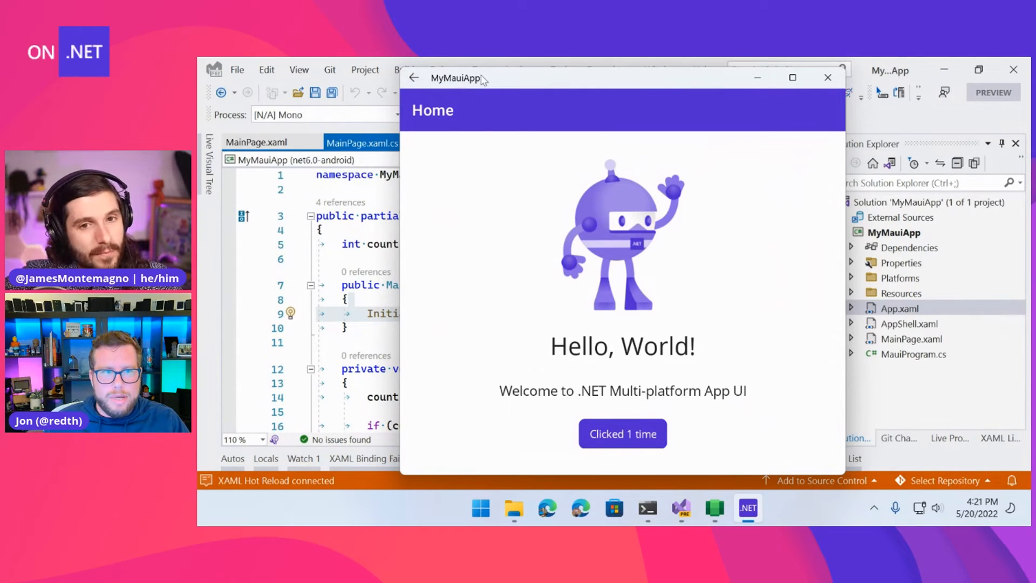
pyautogui.moveTo(413, 78)
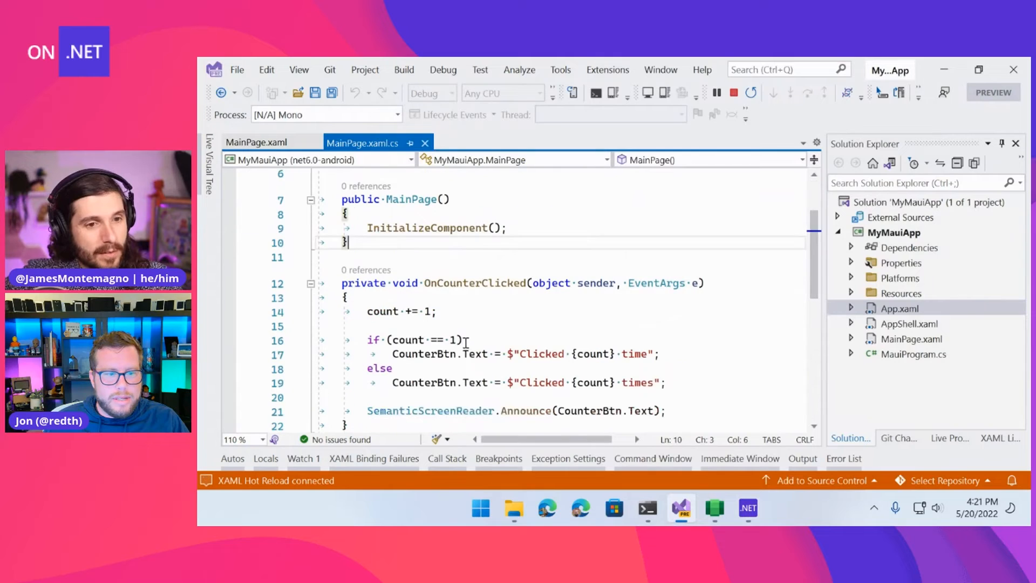
# - Hot-reload count += 2 and test the new step in the app
pyautogui.write('2')
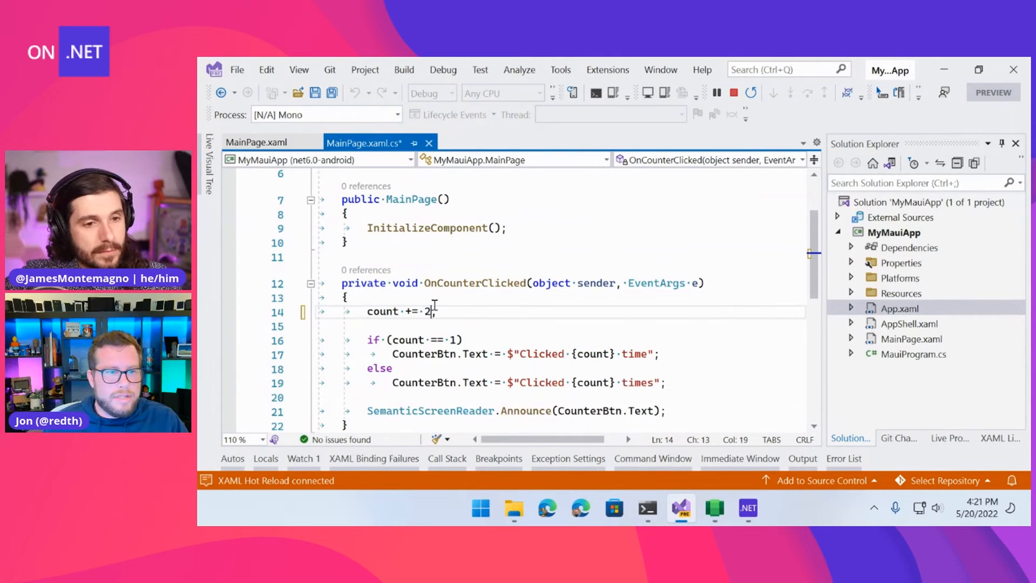
pyautogui.click(554, 91)
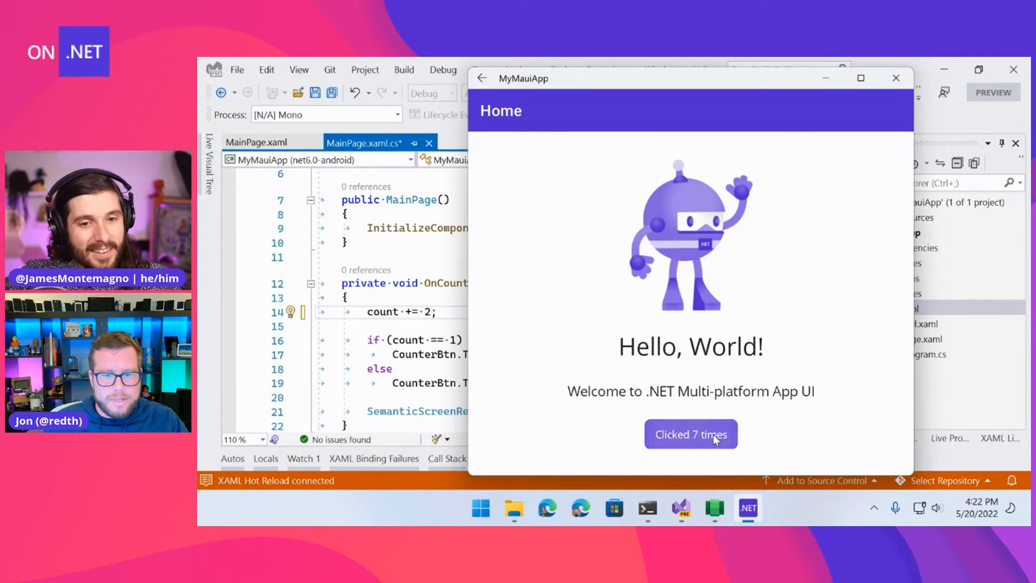
pyautogui.click(691, 434)
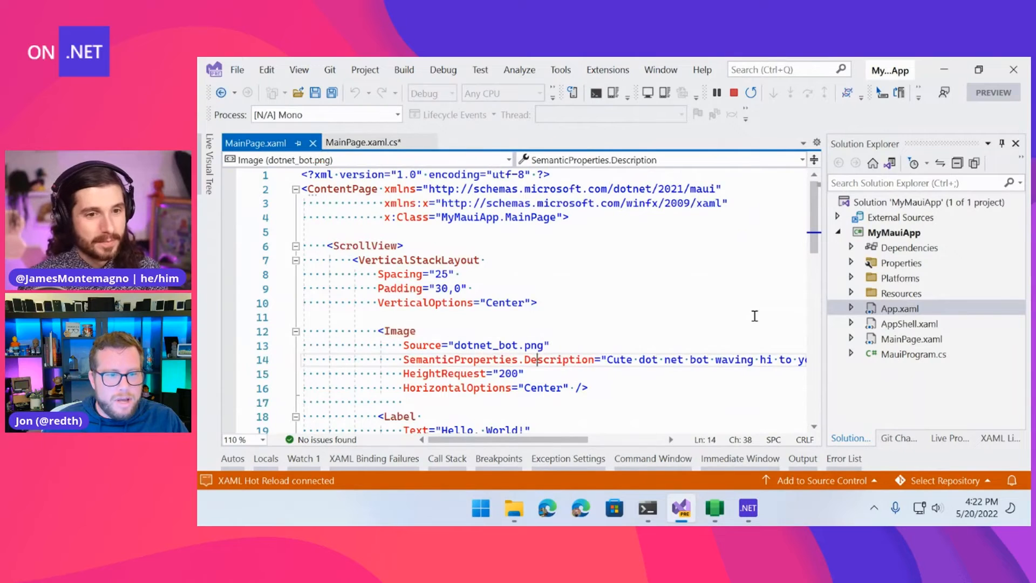
# - Change the label to 'Hello, Android!' and increment to 4, then close the app
pyautogui.write('A')
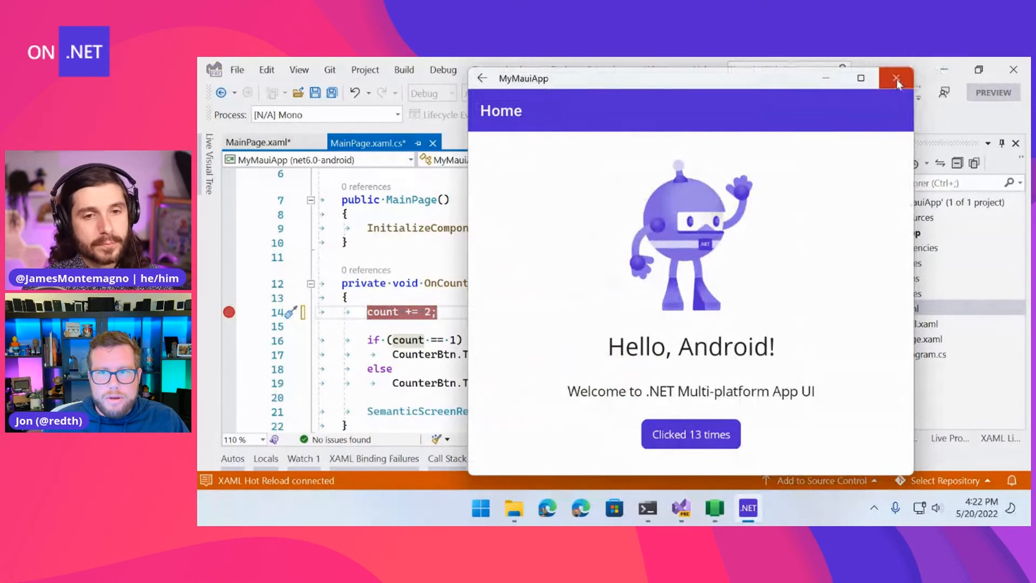
pyautogui.click(897, 77)
pyautogui.write('4')
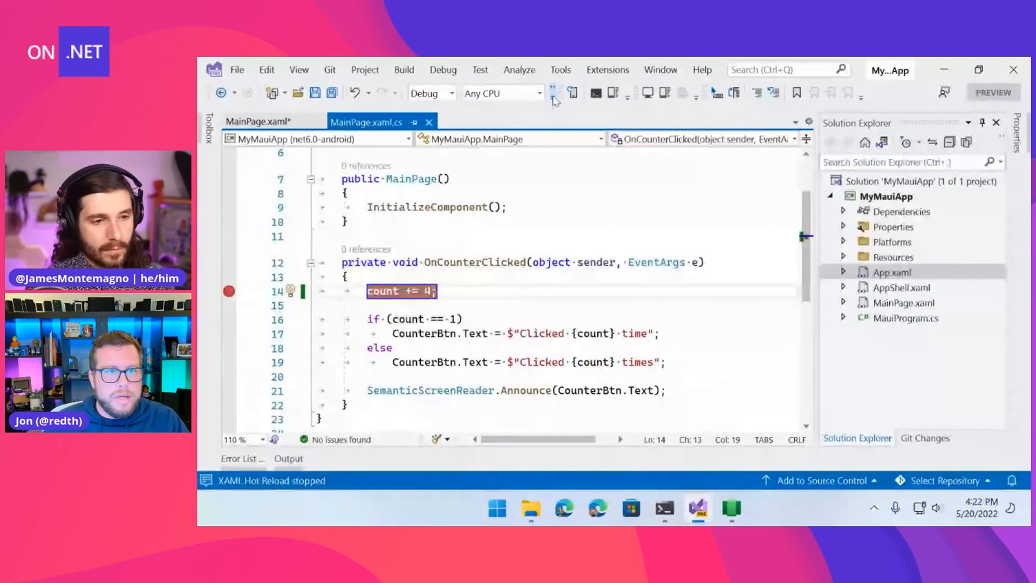
# - Relaunch MyMauiApp on the Subsystem for Android from the Standard toolbar run targets
pyautogui.click(557, 92)
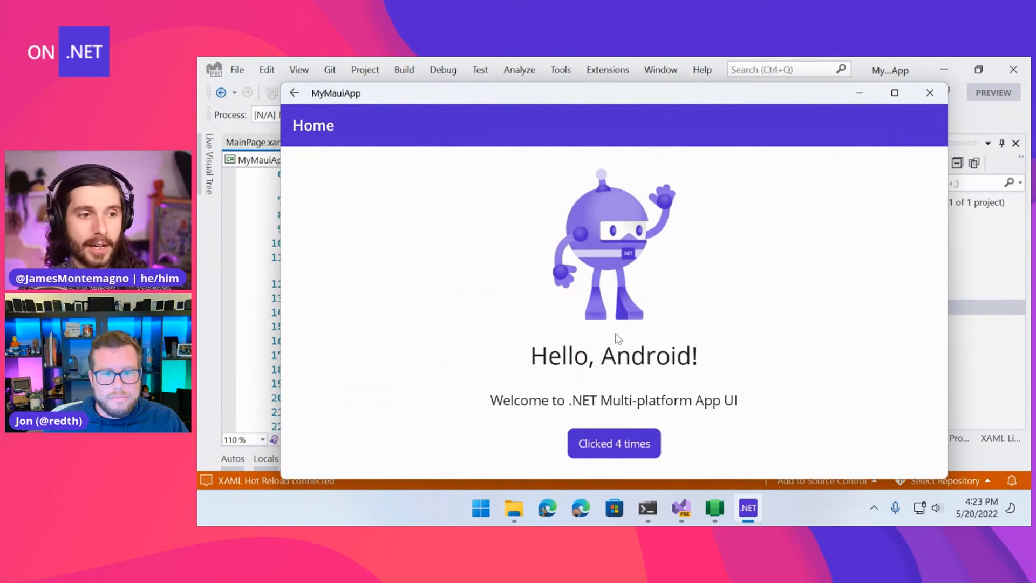
pyautogui.moveTo(548, 395)
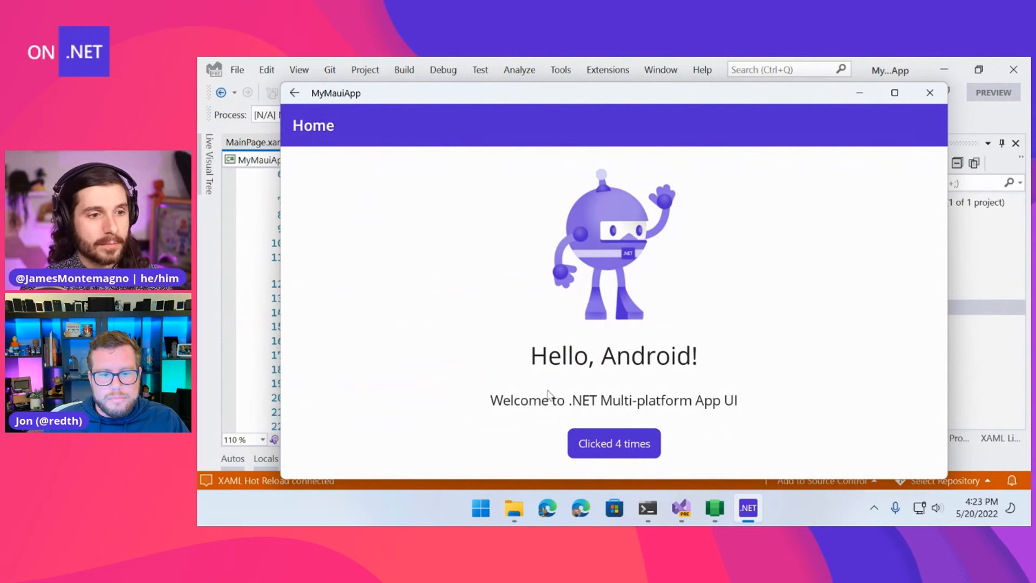
# - Search Start for 'mymaui' and launch the installed MyMauiApp best match
pyautogui.click(480, 508)
pyautogui.write('mymaui')
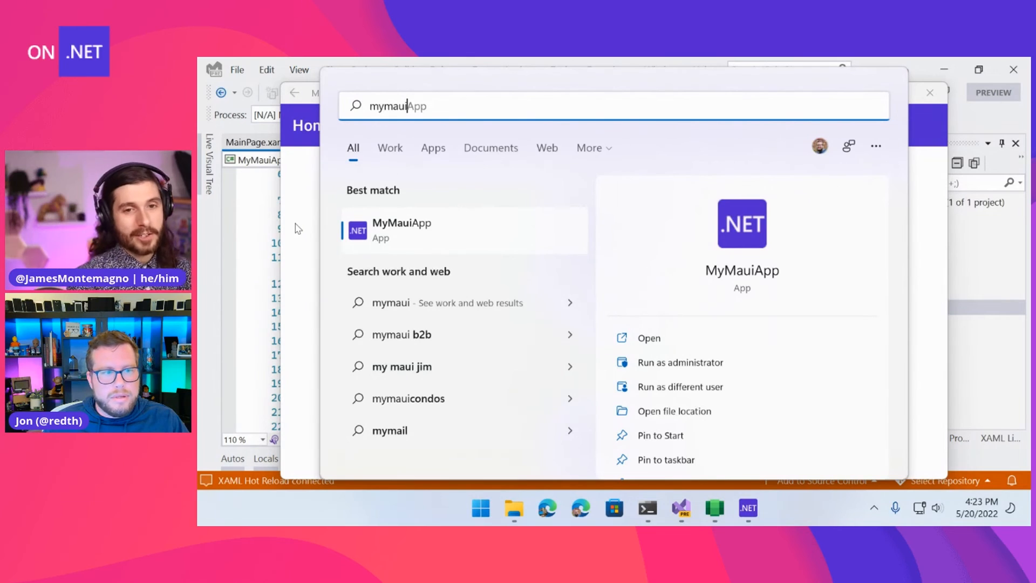
pyautogui.click(930, 92)
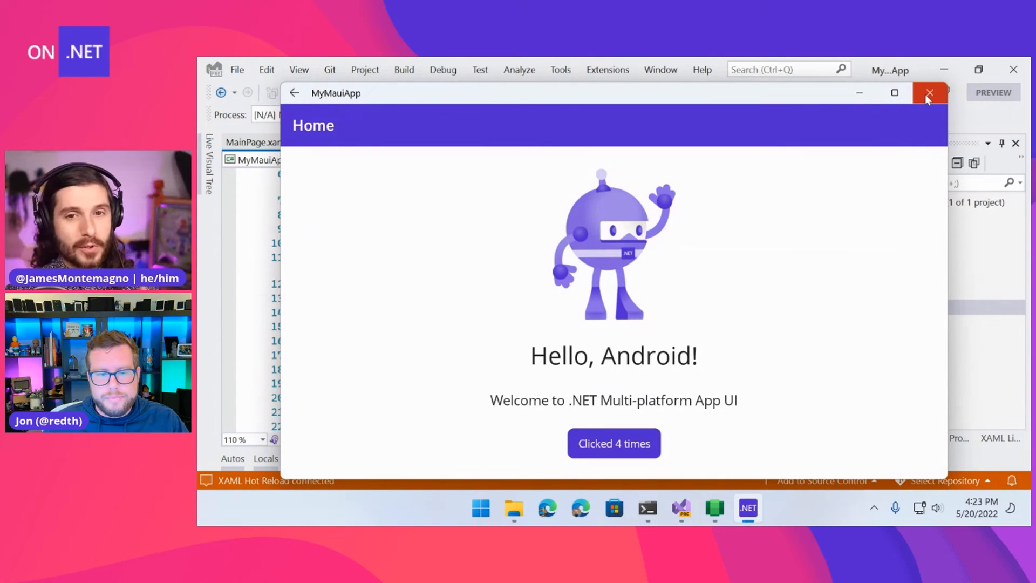
pyautogui.moveTo(731, 114)
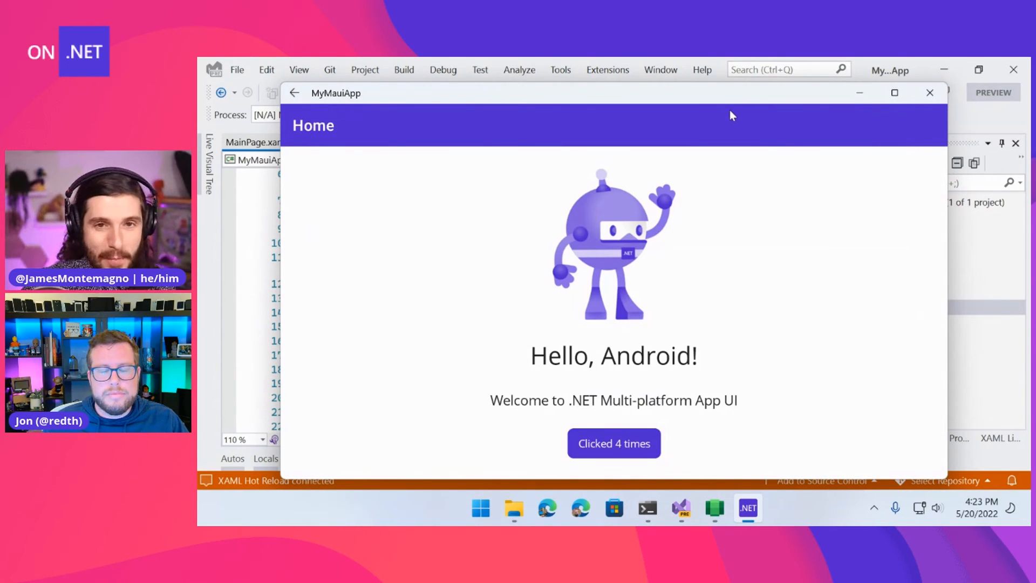